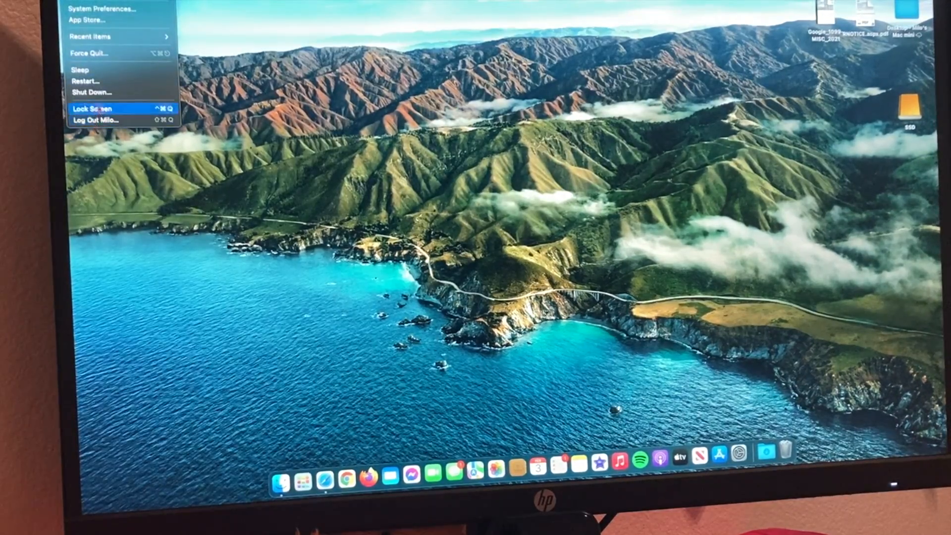
{"action": "mouse_move", "coordinate": [101, 81]}
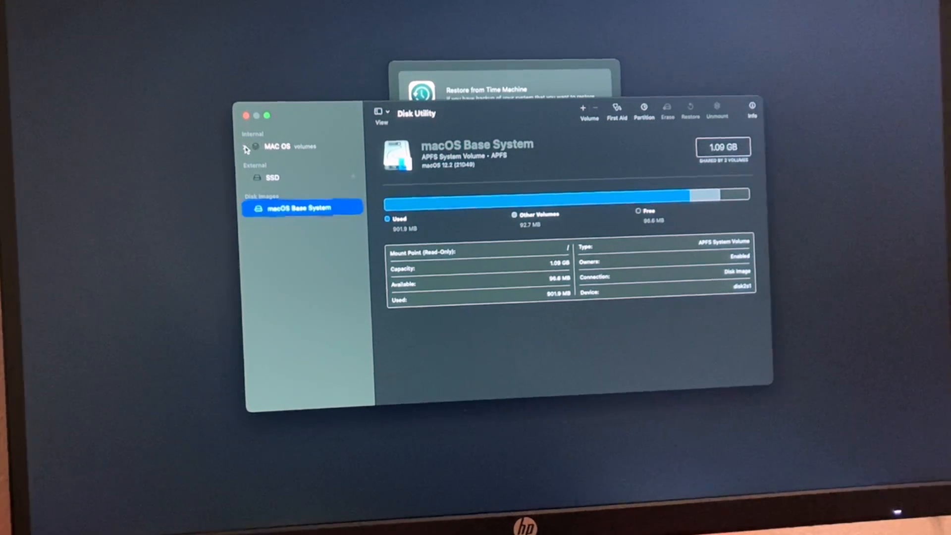
Inspect the internal MAC OS container, then show the external 255.72 GB USB SSD's details.
{"action": "left_click", "coordinate": [247, 148]}
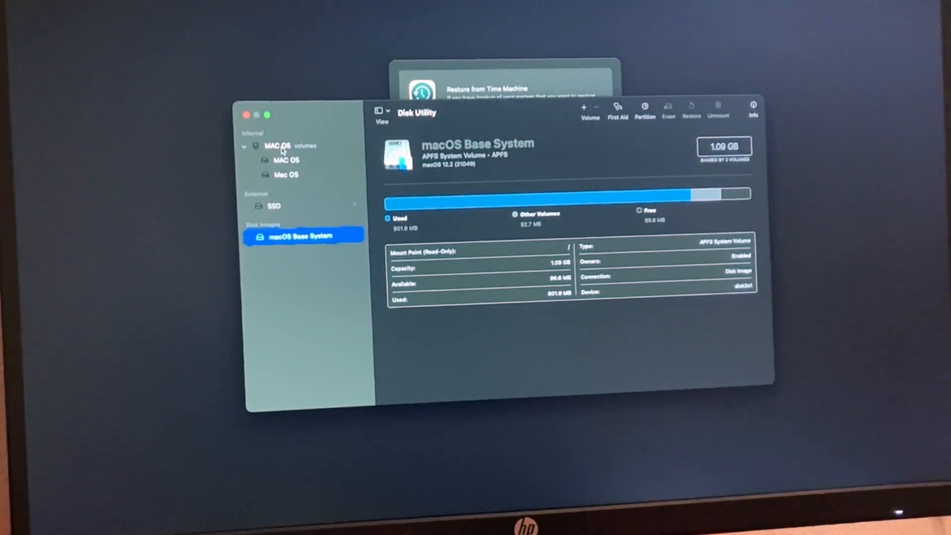
{"action": "left_click", "coordinate": [277, 145]}
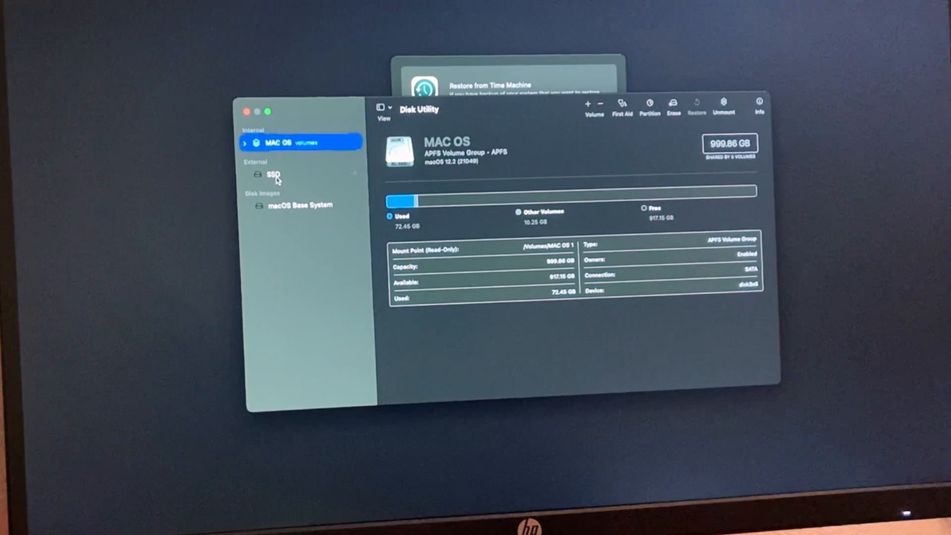
{"action": "left_click", "coordinate": [272, 175]}
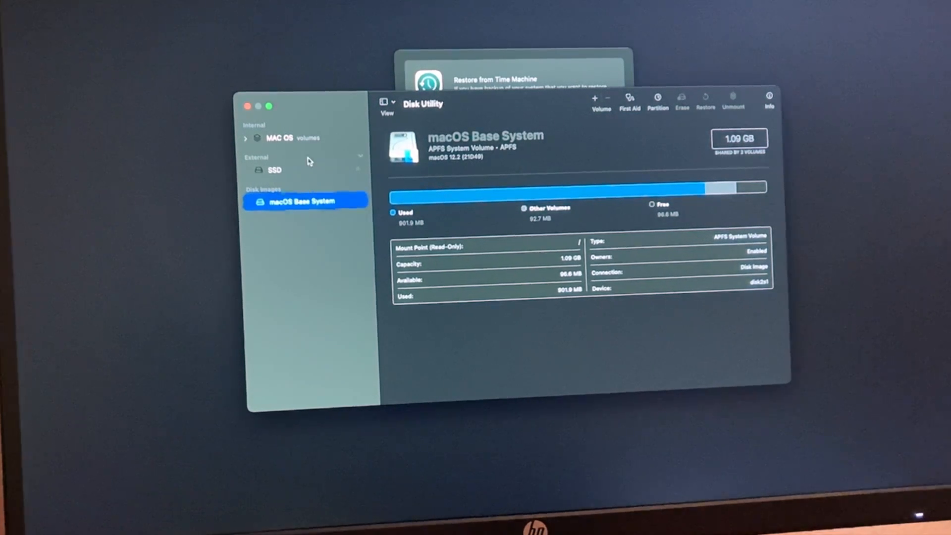
{"action": "left_click", "coordinate": [274, 170]}
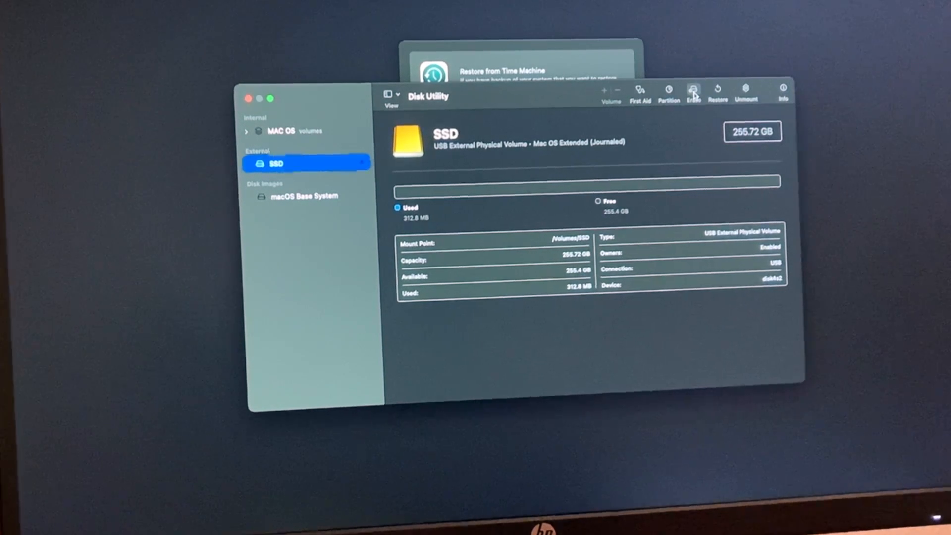
Erase the external SSD as Mac OS Extended (Journaled), named SSD, and dismiss the report.
{"action": "left_click", "coordinate": [692, 90]}
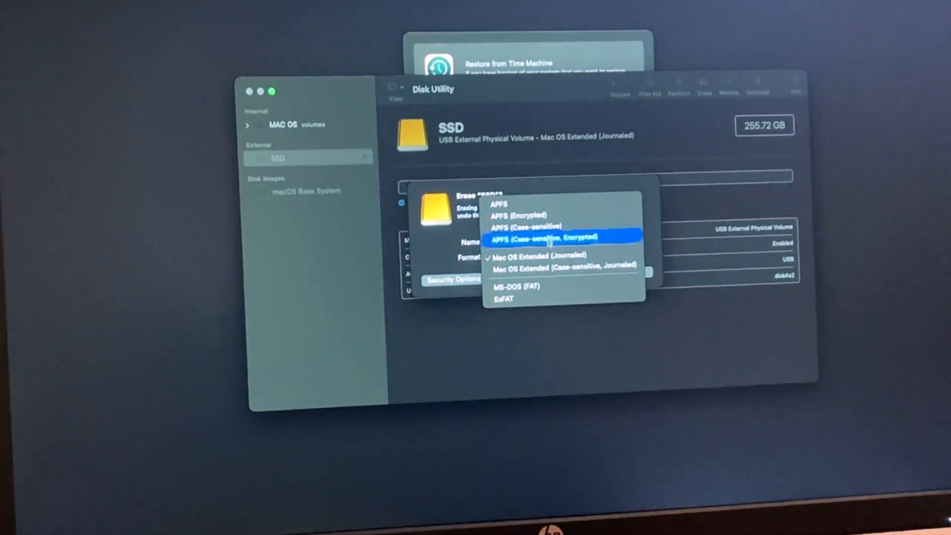
{"action": "mouse_move", "coordinate": [554, 253]}
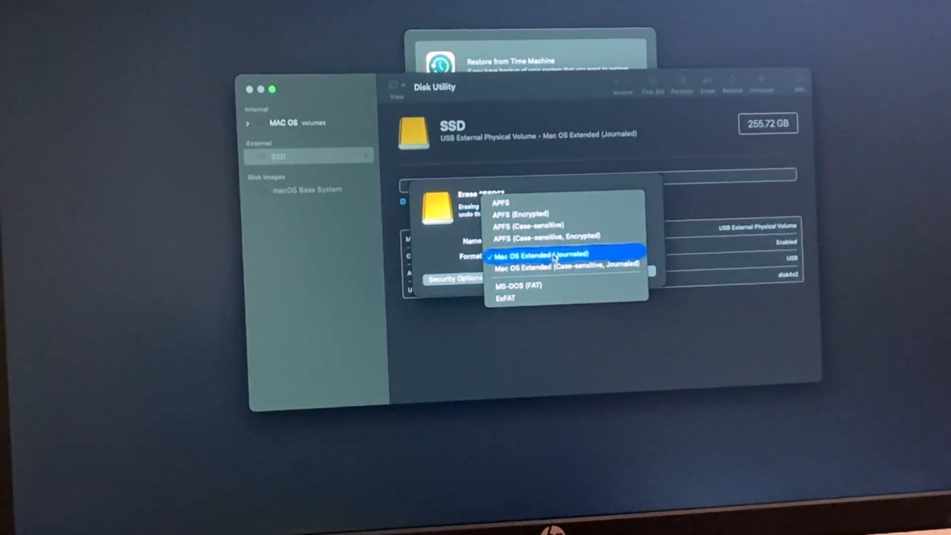
{"action": "left_click", "coordinate": [538, 253]}
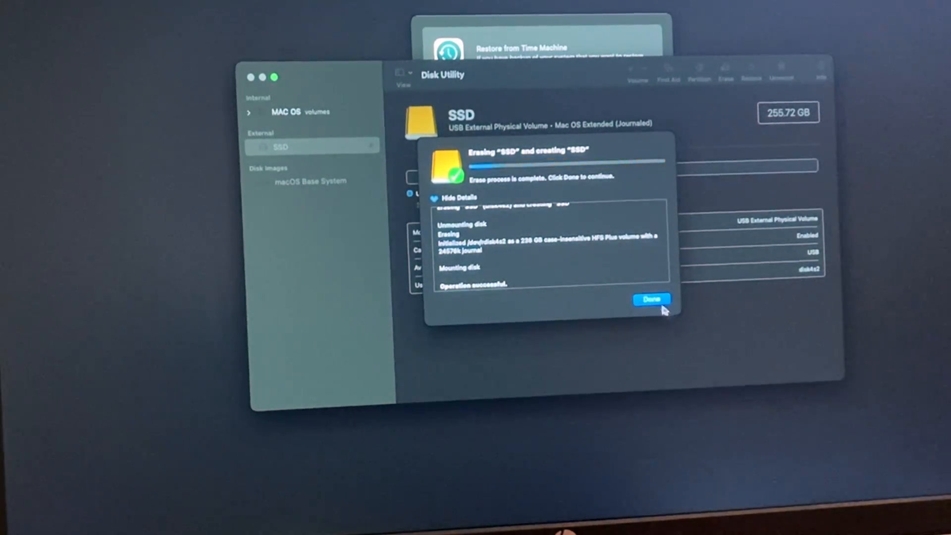
{"action": "left_click", "coordinate": [651, 298]}
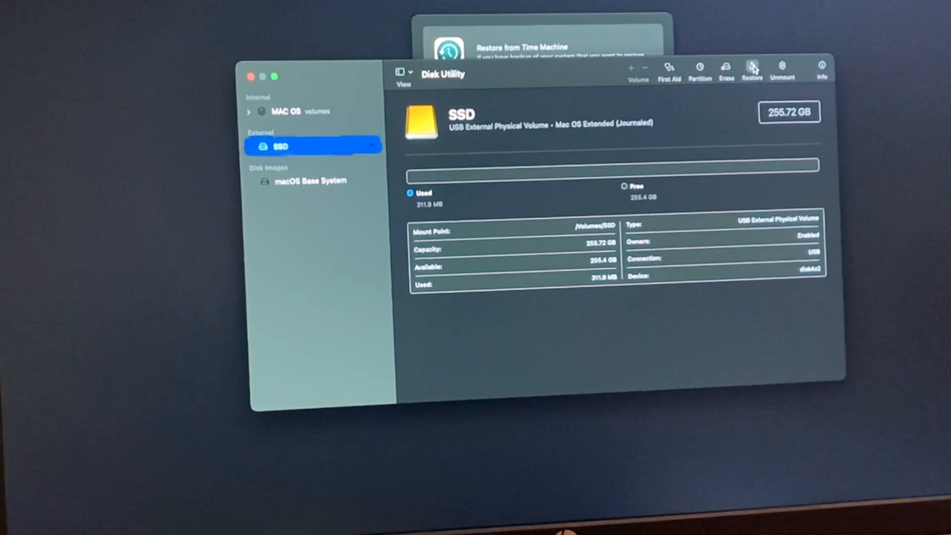
Start a Restore onto the SSD, then cancel it before committing.
{"action": "left_click", "coordinate": [753, 68]}
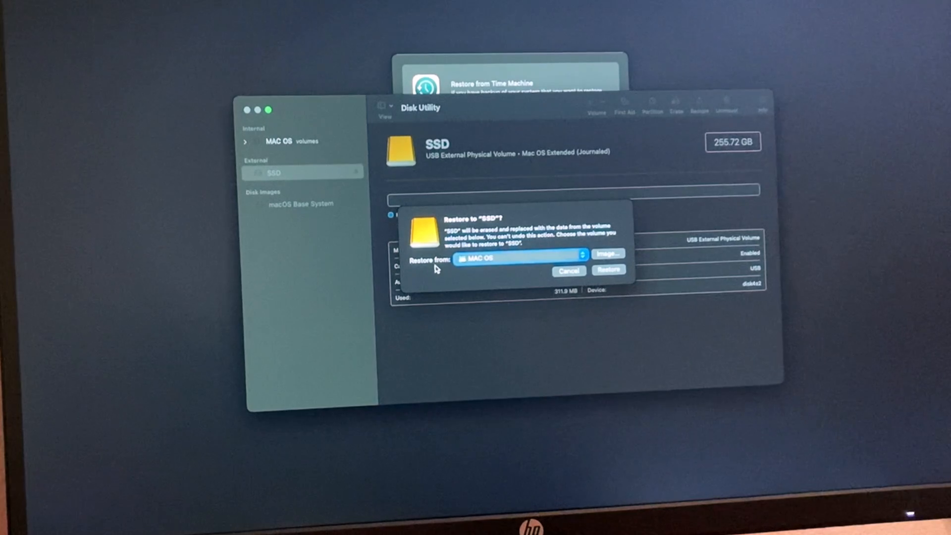
{"action": "left_click", "coordinate": [520, 258]}
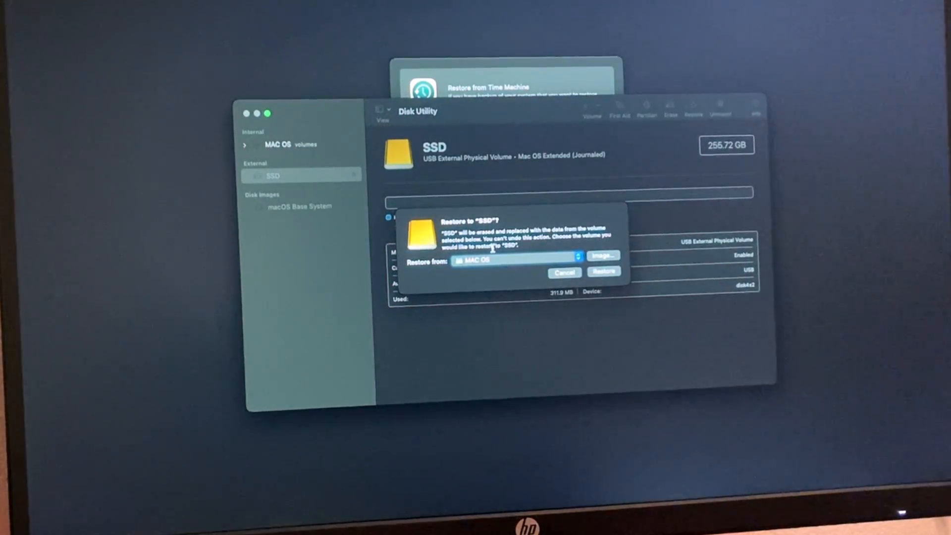
{"action": "left_click", "coordinate": [564, 271]}
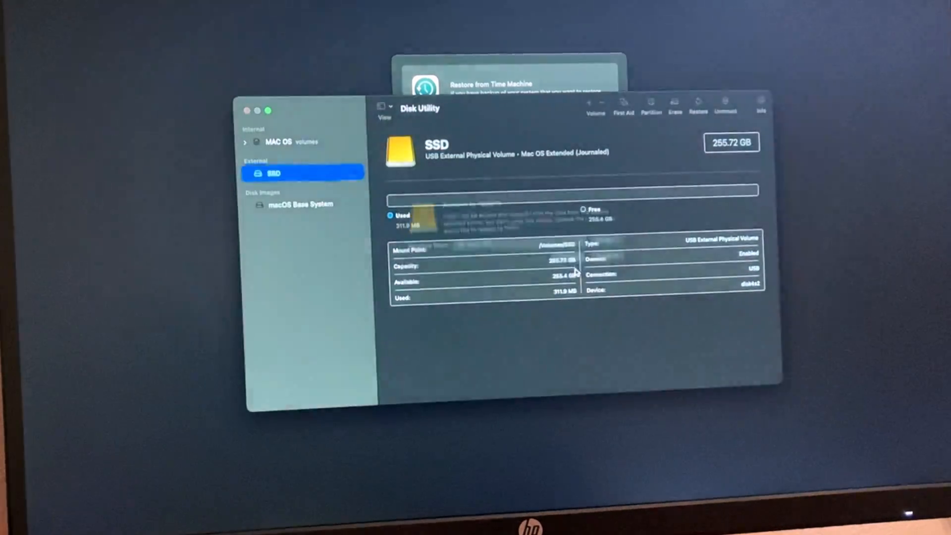
Compare the internal MAC OS system volume with the Mac OS data volume (56.7 GB used).
{"action": "left_click", "coordinate": [278, 142]}
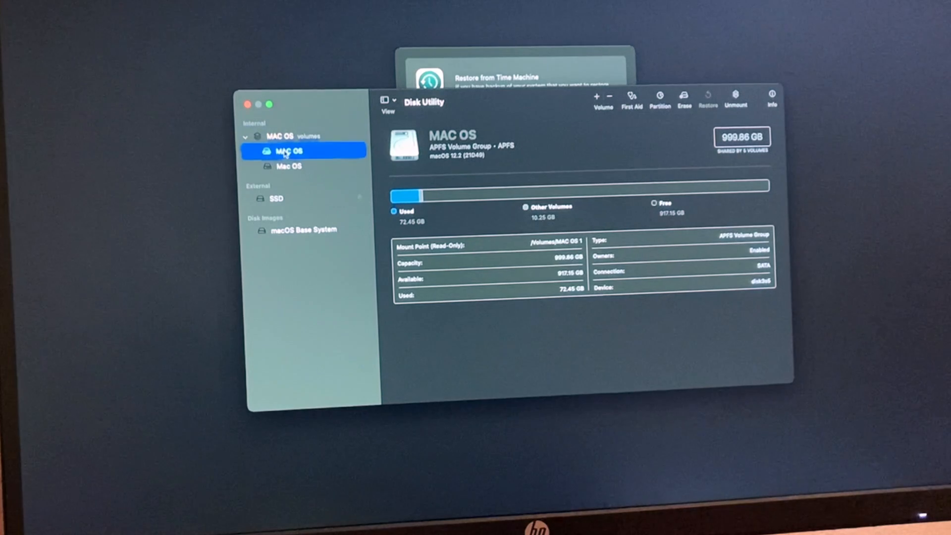
{"action": "left_click", "coordinate": [290, 164]}
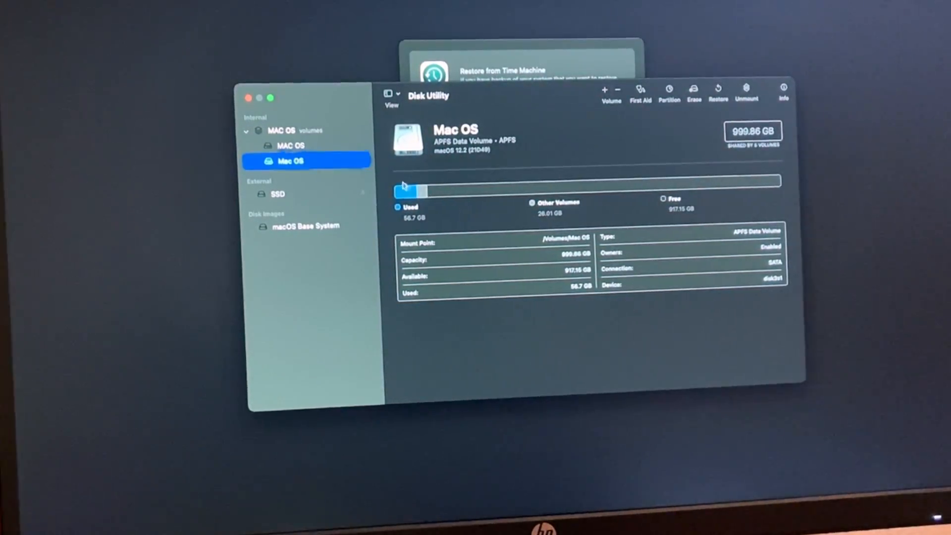
{"action": "left_click", "coordinate": [290, 145]}
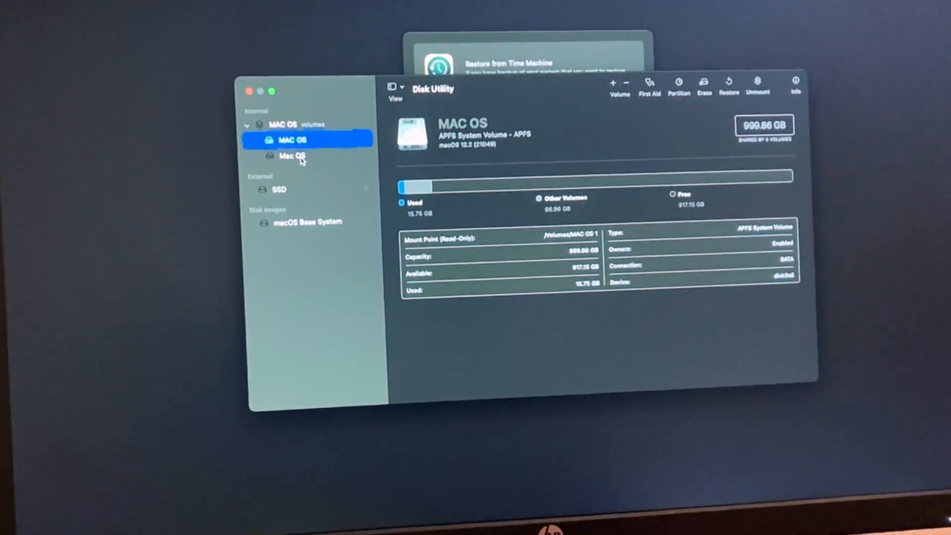
{"action": "left_click", "coordinate": [292, 157]}
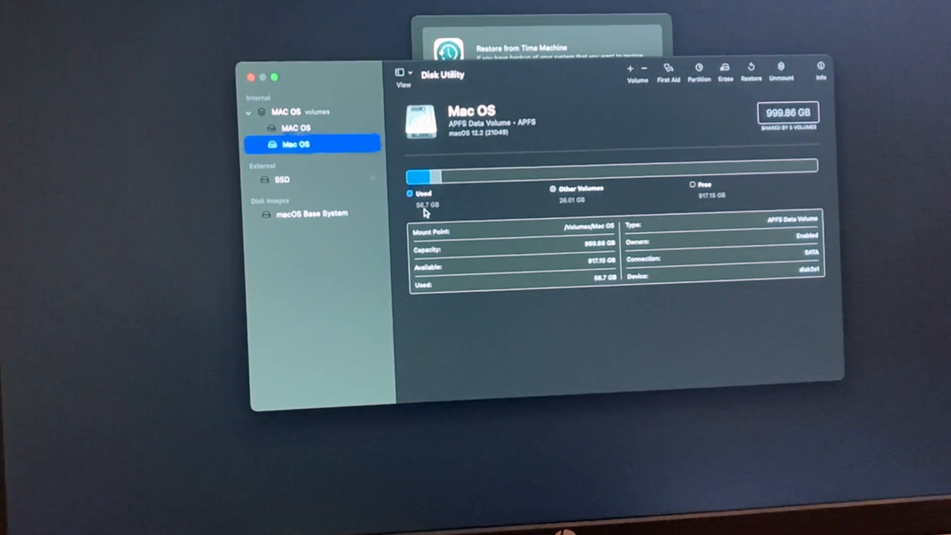
{"action": "mouse_move", "coordinate": [611, 199]}
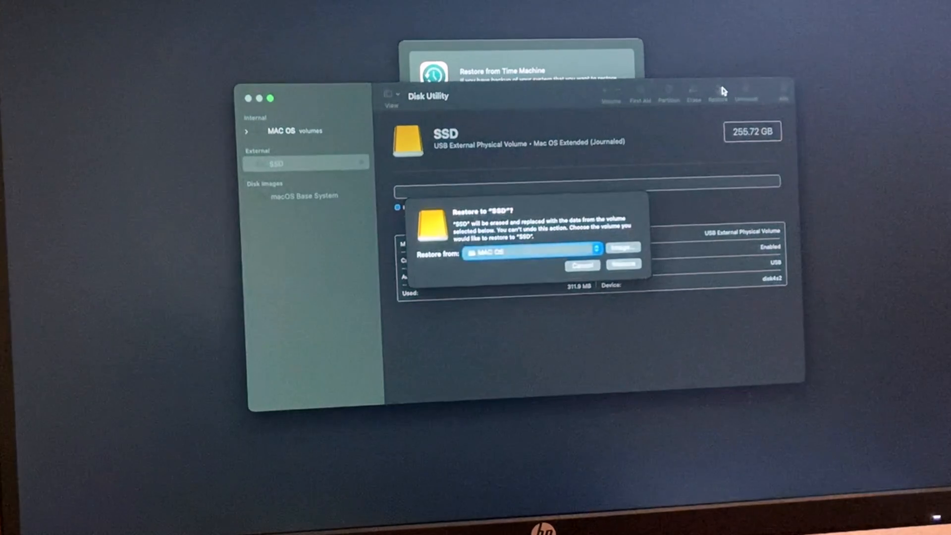
Restore the SSD from the Mac OS volume and dismiss the finished restore report.
{"action": "left_click", "coordinate": [532, 251]}
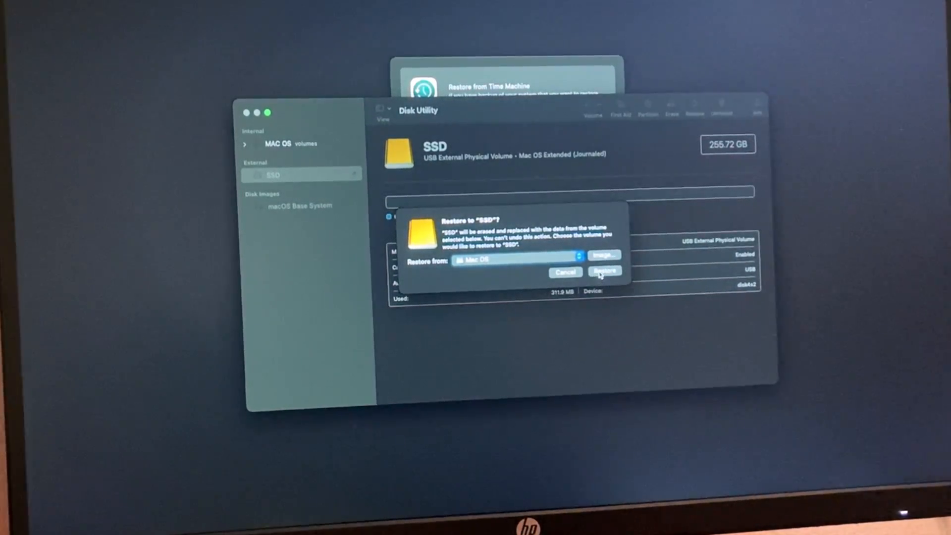
{"action": "left_click", "coordinate": [604, 271]}
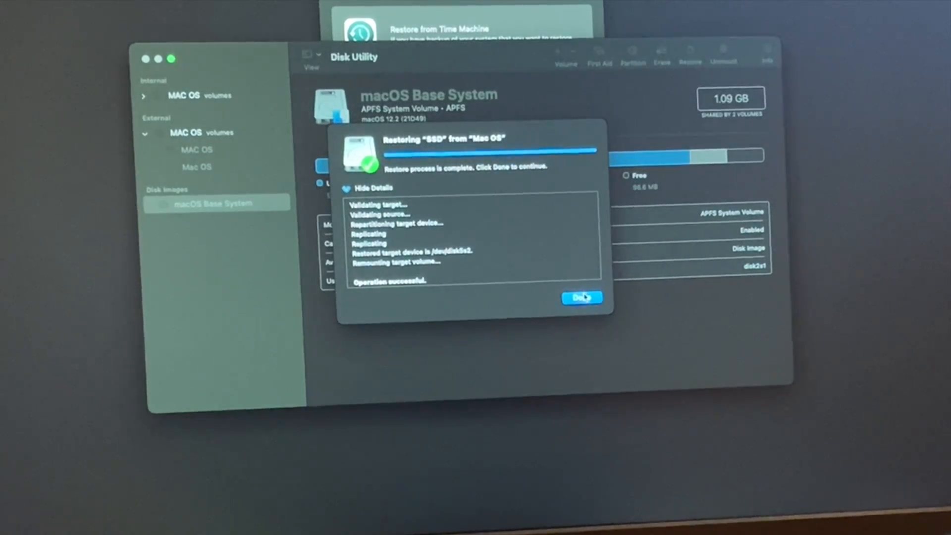
{"action": "left_click", "coordinate": [581, 297]}
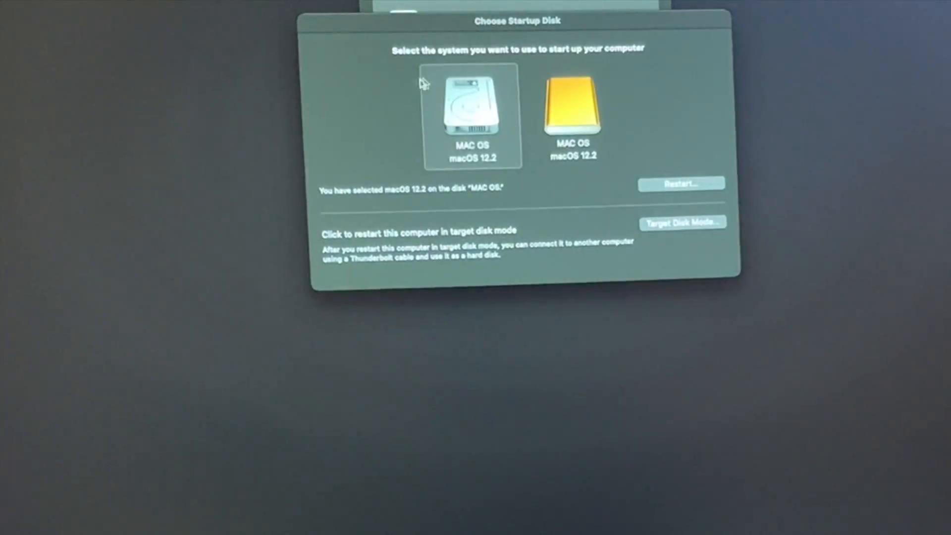
{"action": "mouse_move", "coordinate": [469, 97]}
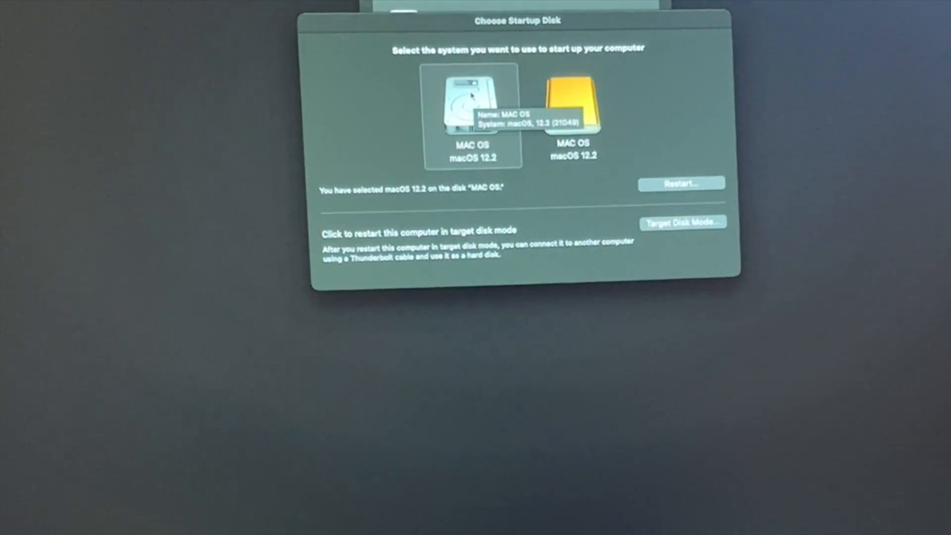
{"action": "mouse_move", "coordinate": [569, 106]}
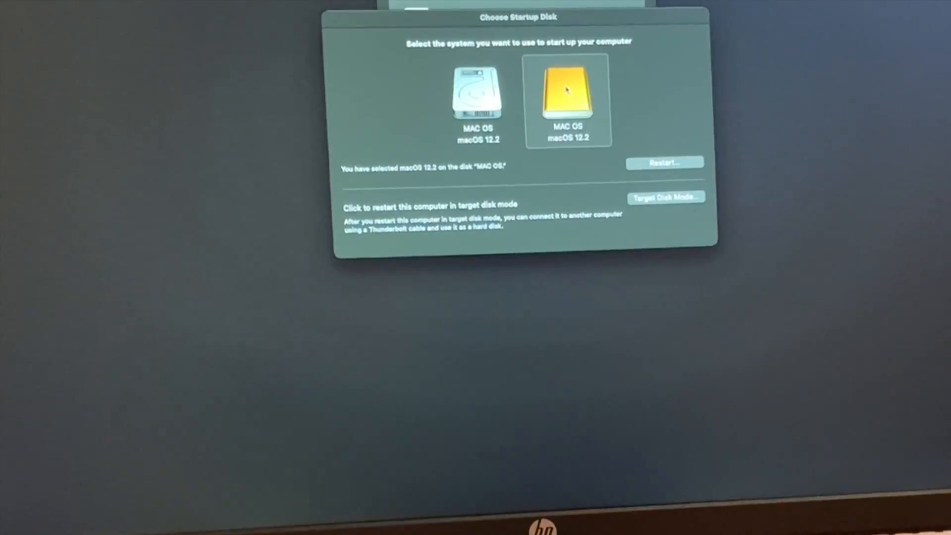
Request a restart from the chosen external MAC OS startup disk.
{"action": "left_click", "coordinate": [665, 162]}
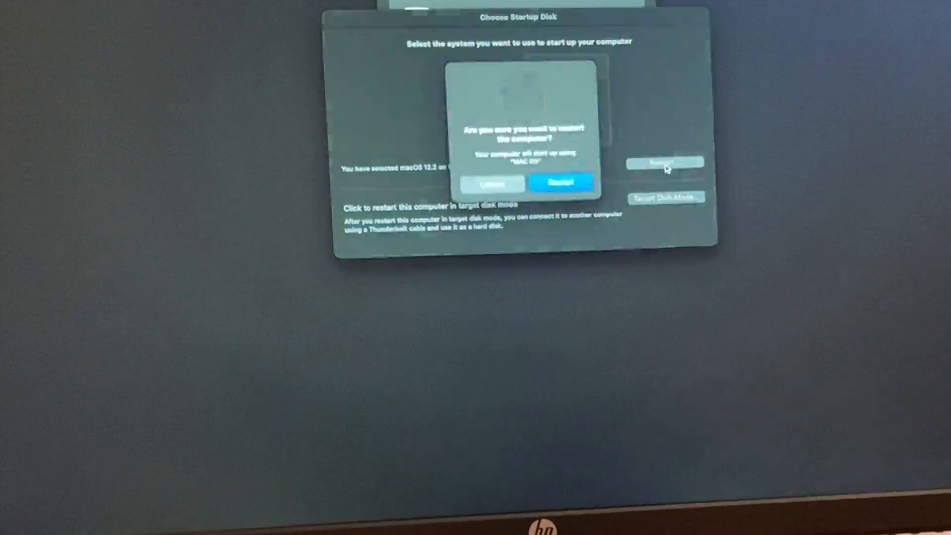